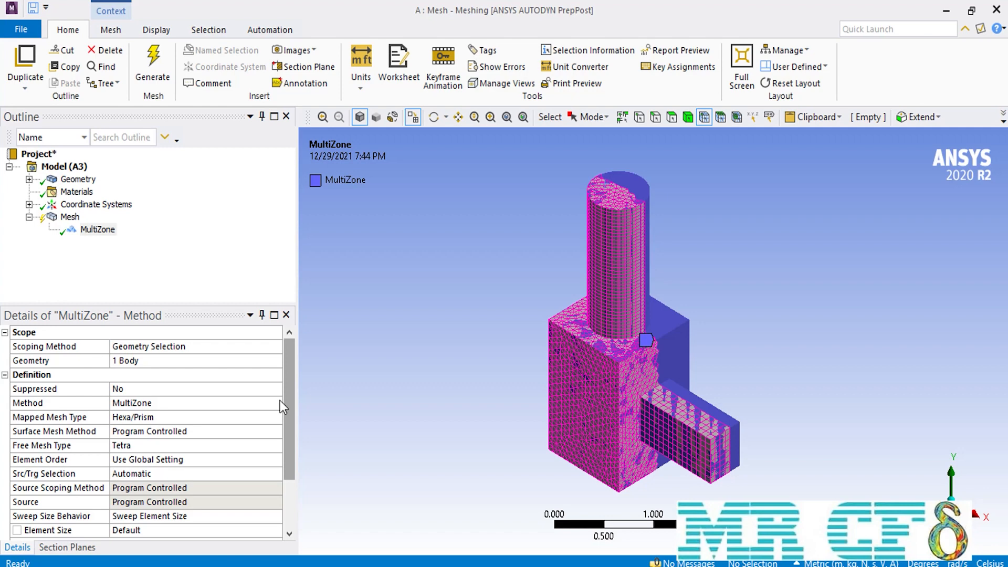
Change the body's Method field from MultiZone to Cartesian (Body Fitted Cartesian)
click(277, 404)
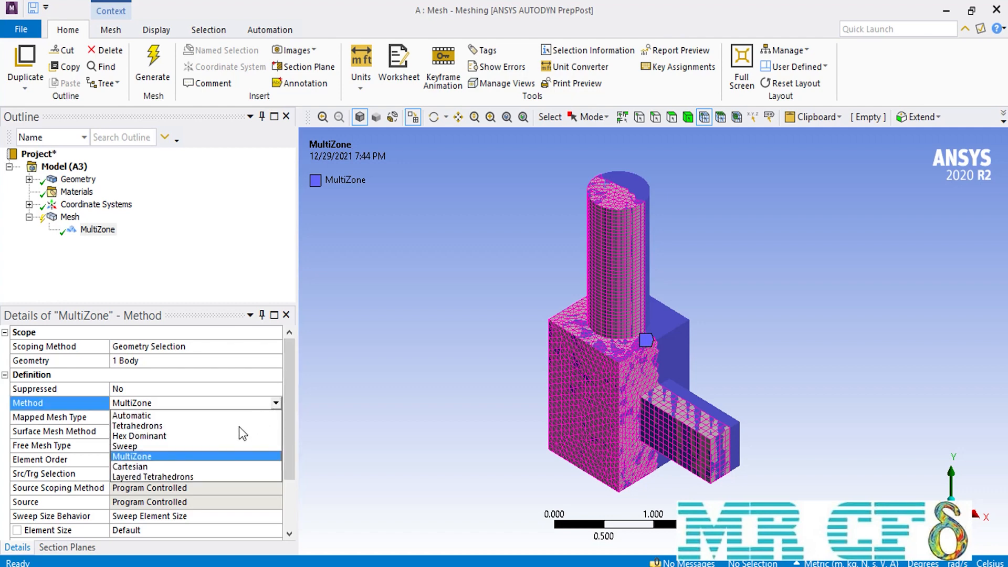
click(131, 466)
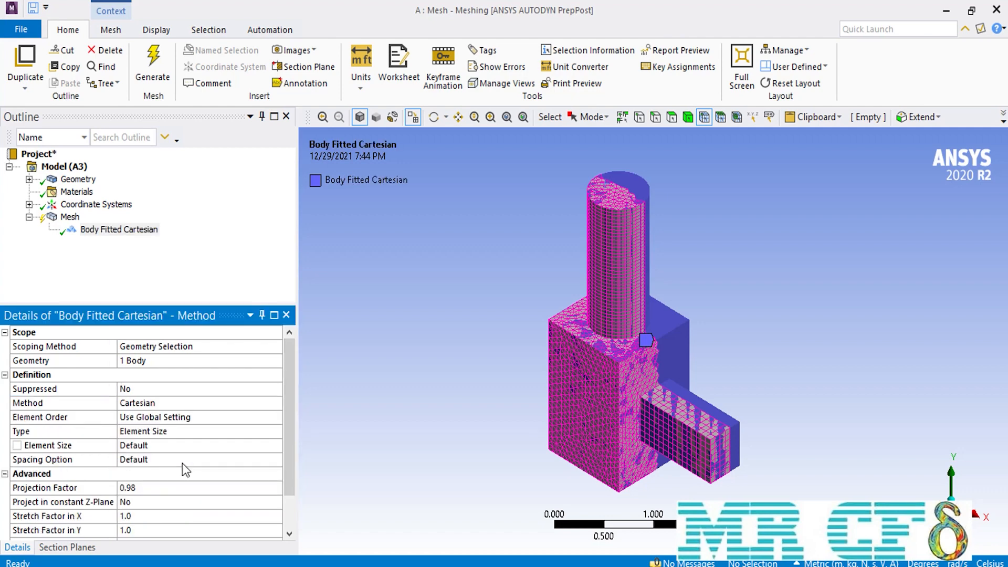
mouse_move(135, 439)
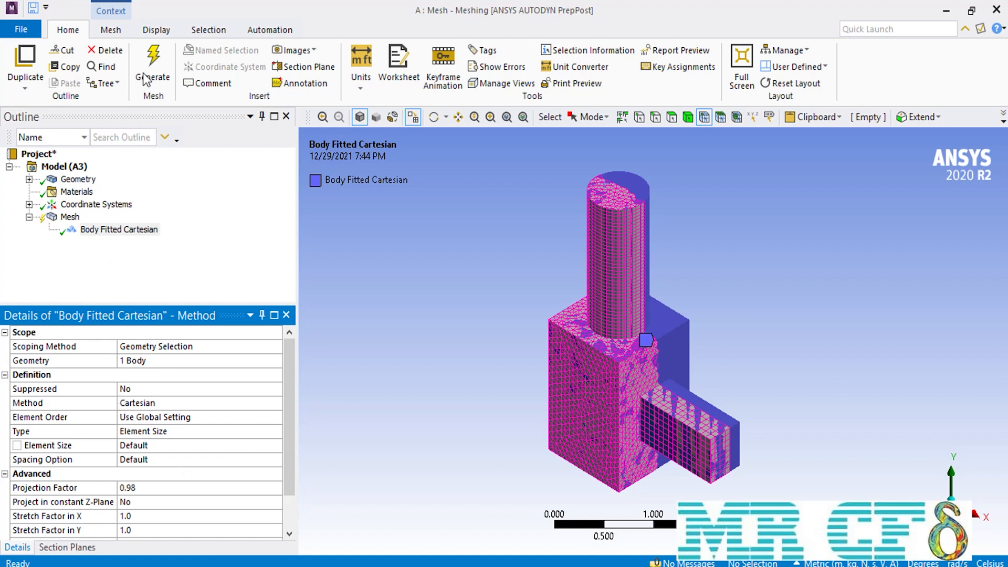
Generate the Cartesian mesh, select the Mesh node and zoom to examine the uniform hex cells
click(153, 66)
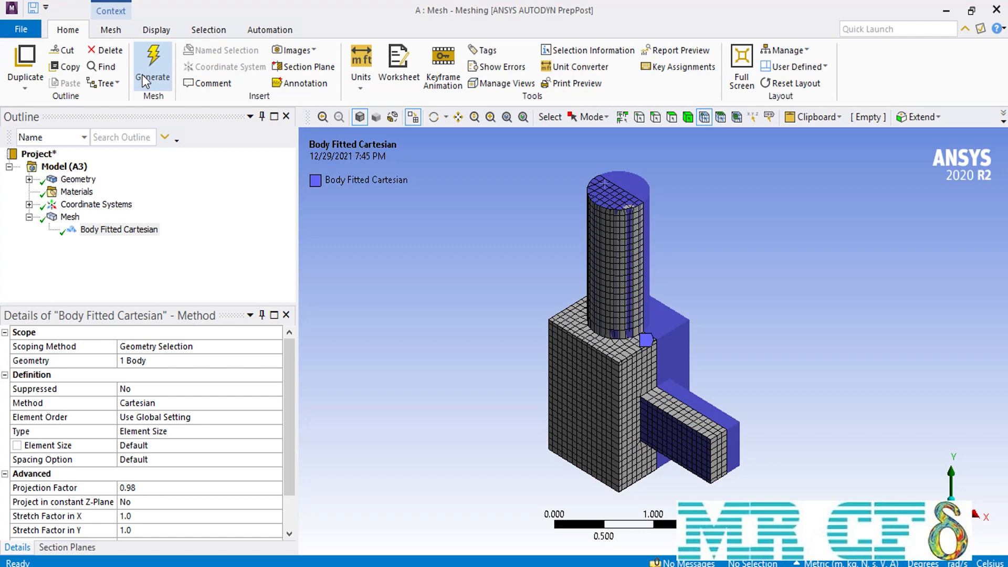
mouse_move(140, 96)
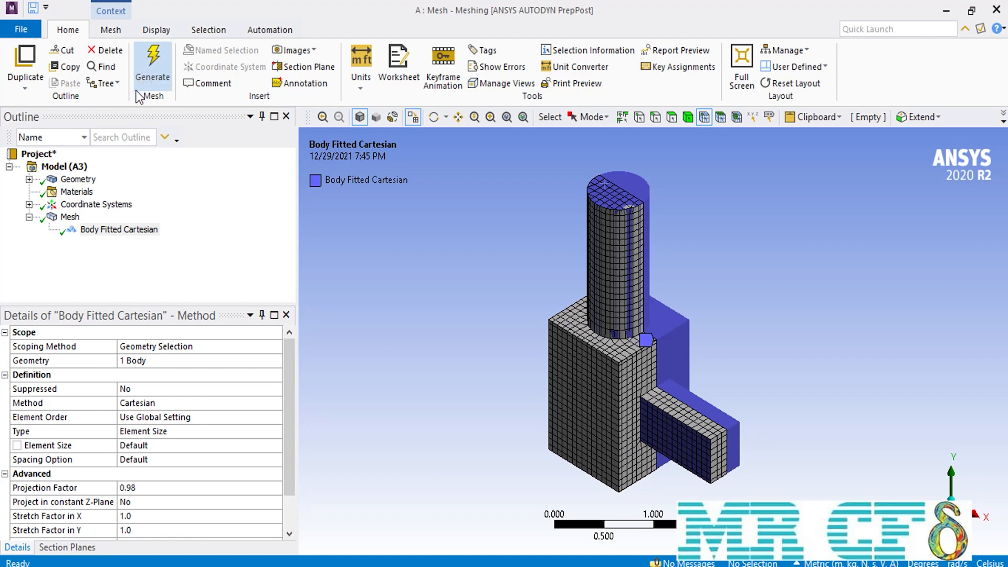
mouse_move(132, 118)
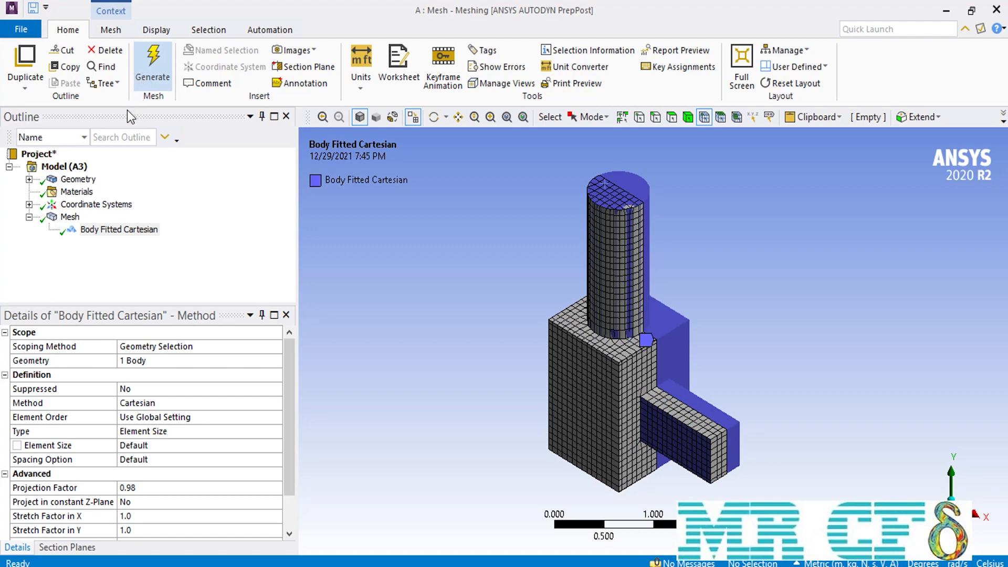
mouse_move(77, 225)
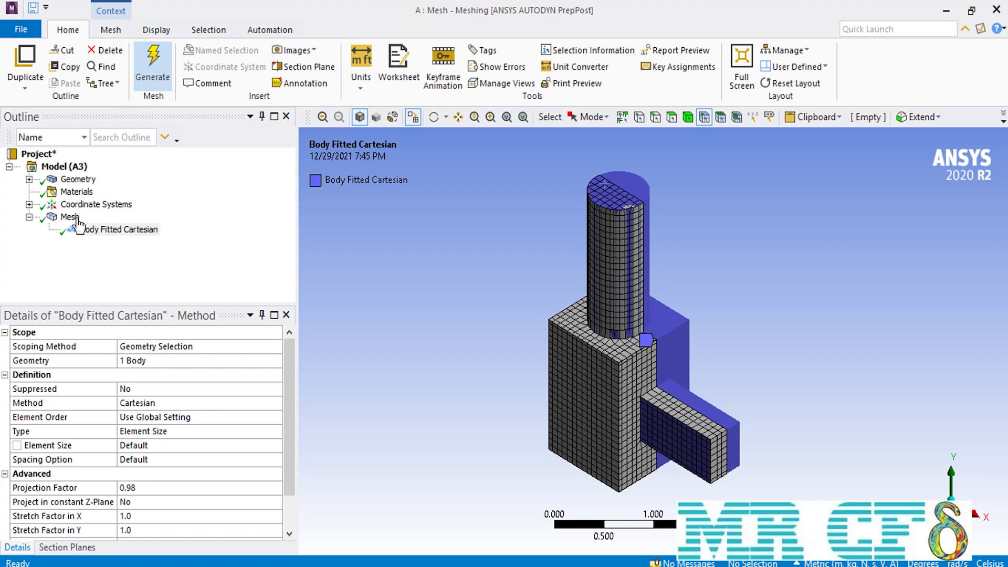
click(69, 217)
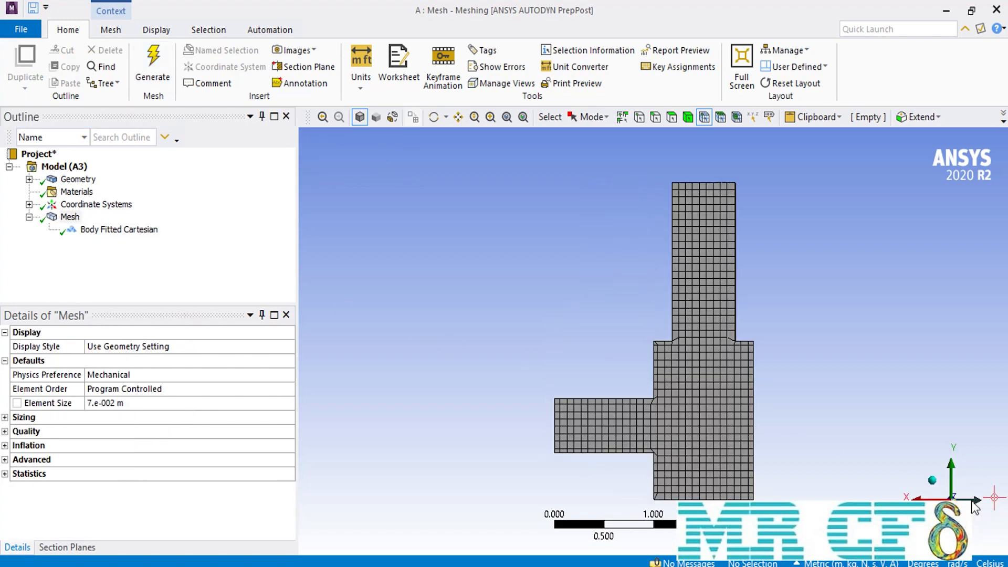
mouse_move(793, 468)
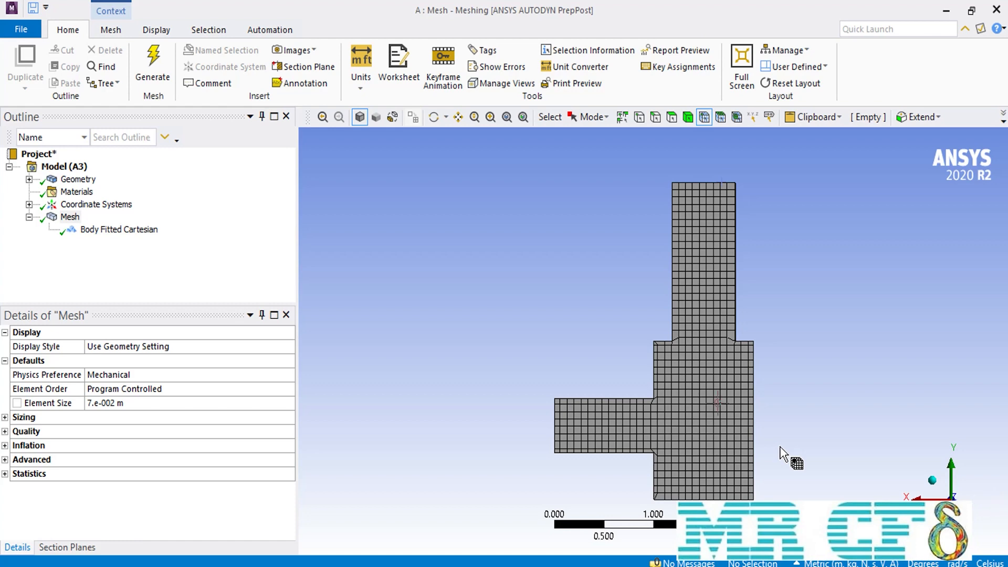
mouse_move(691, 405)
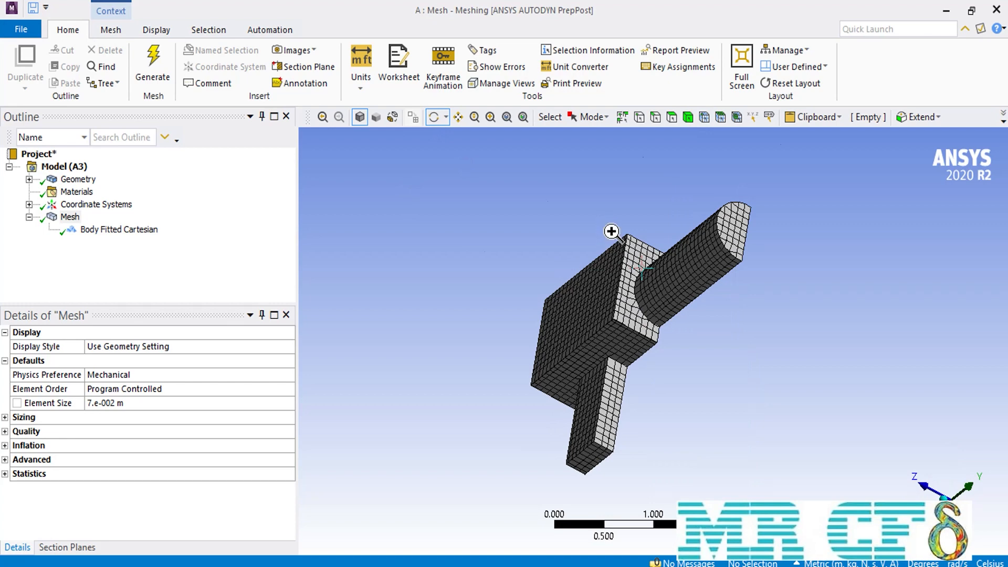
scroll(up, 3)
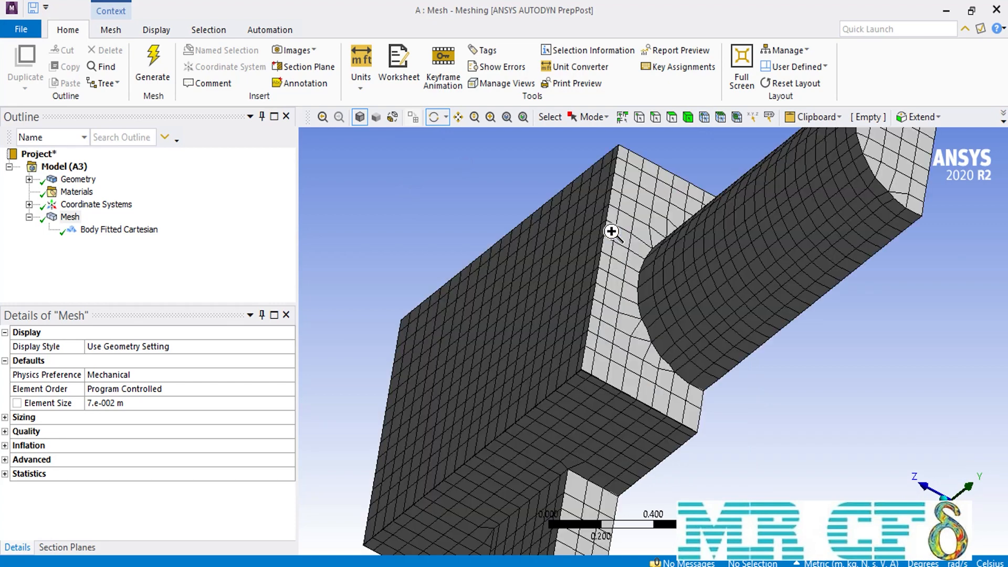
mouse_move(720, 416)
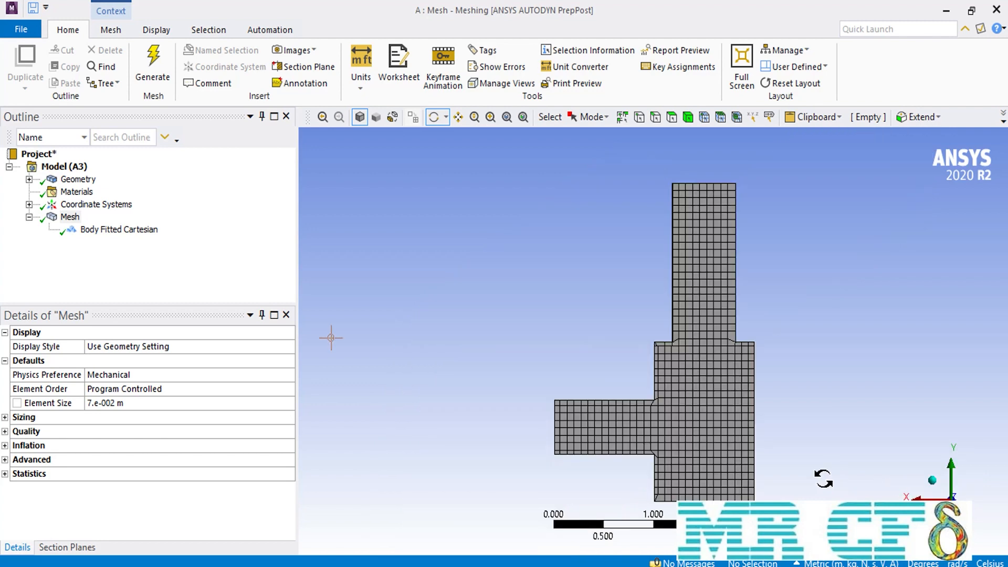
Replace the Body Fitted Cartesian projection factor of 0.98 with 0
click(118, 230)
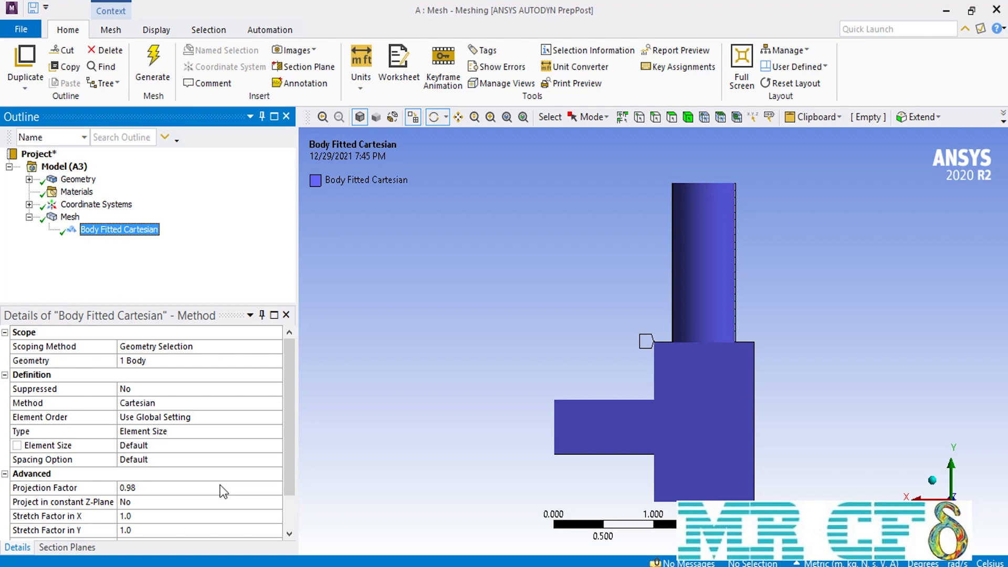
click(128, 488)
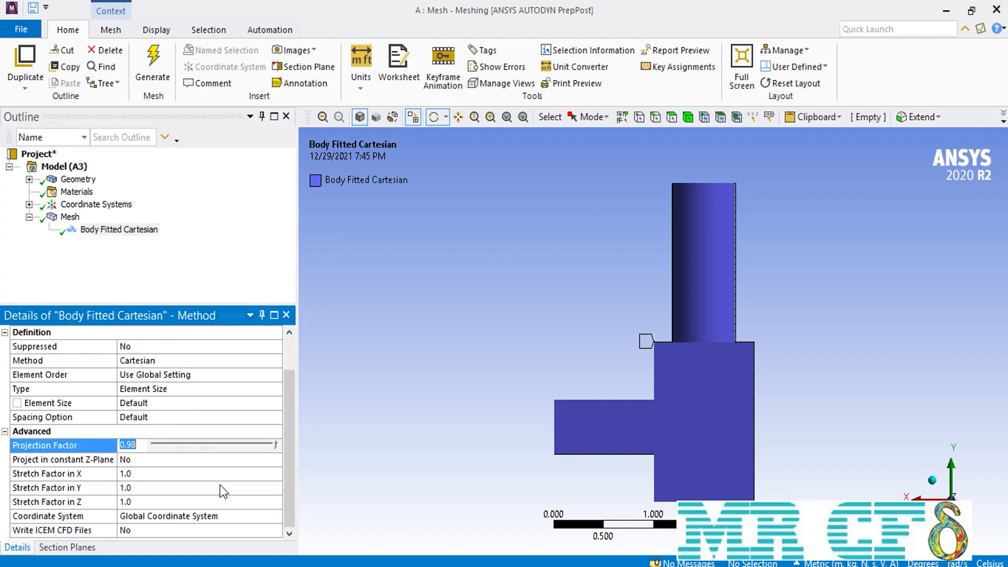
mouse_move(191, 464)
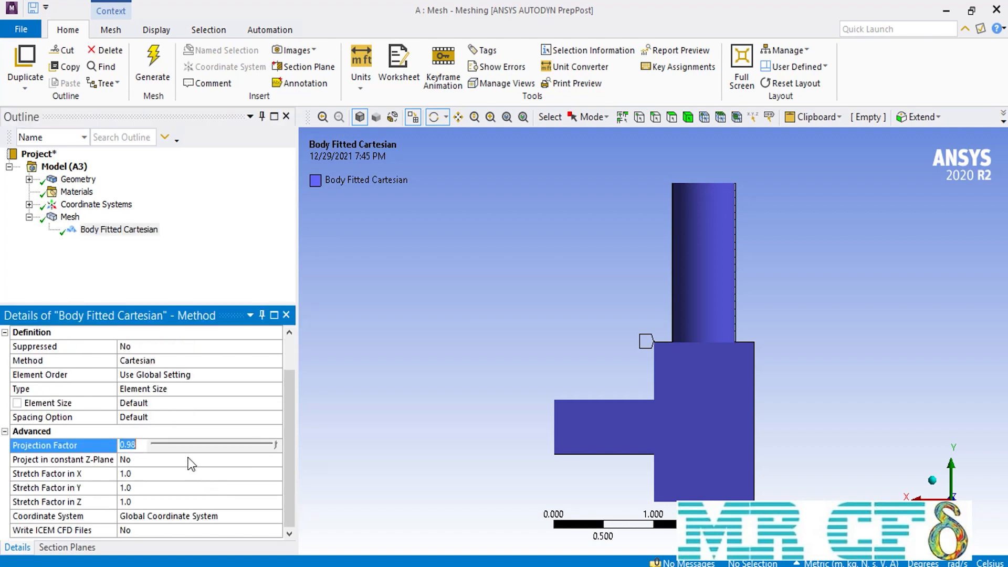
mouse_move(152, 447)
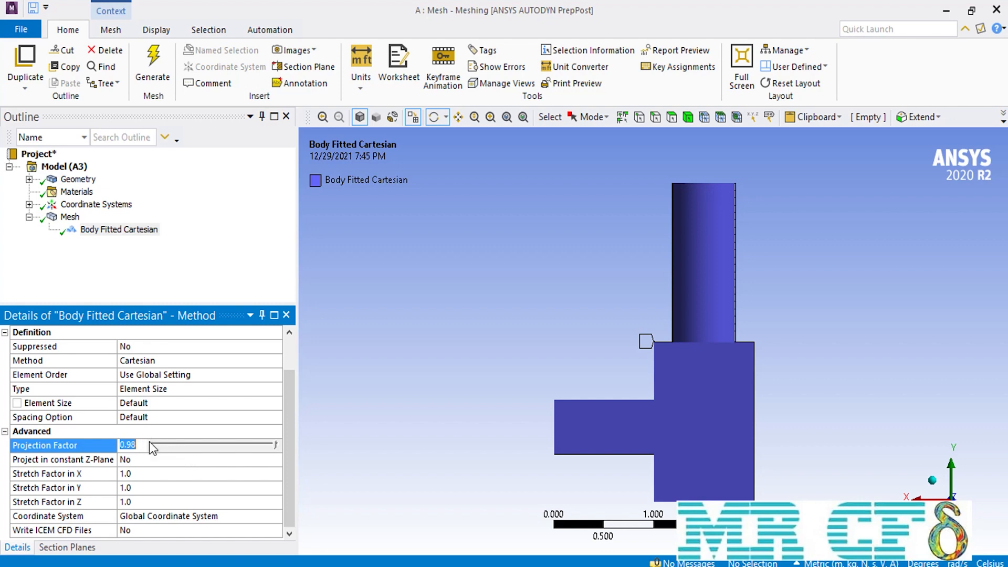
text(0)
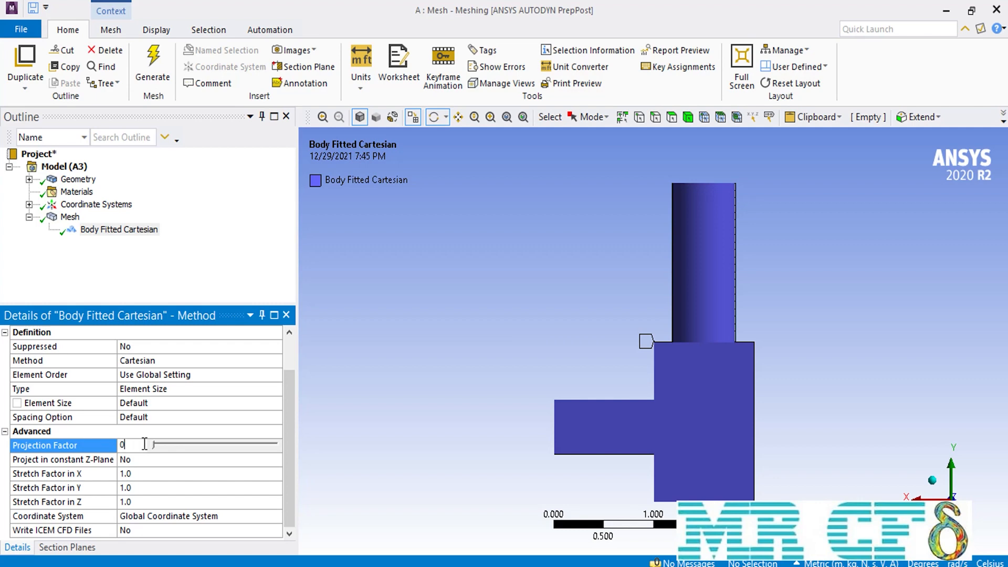
mouse_move(85, 338)
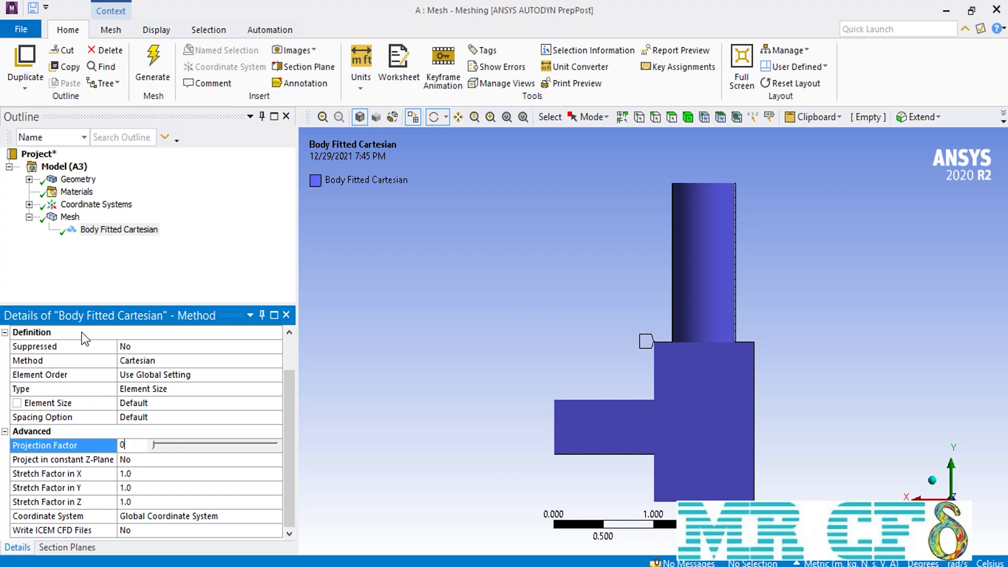
Regenerate the mesh with projection factor 0, then reselect Body Fitted Cartesian in the Outline tree
click(153, 61)
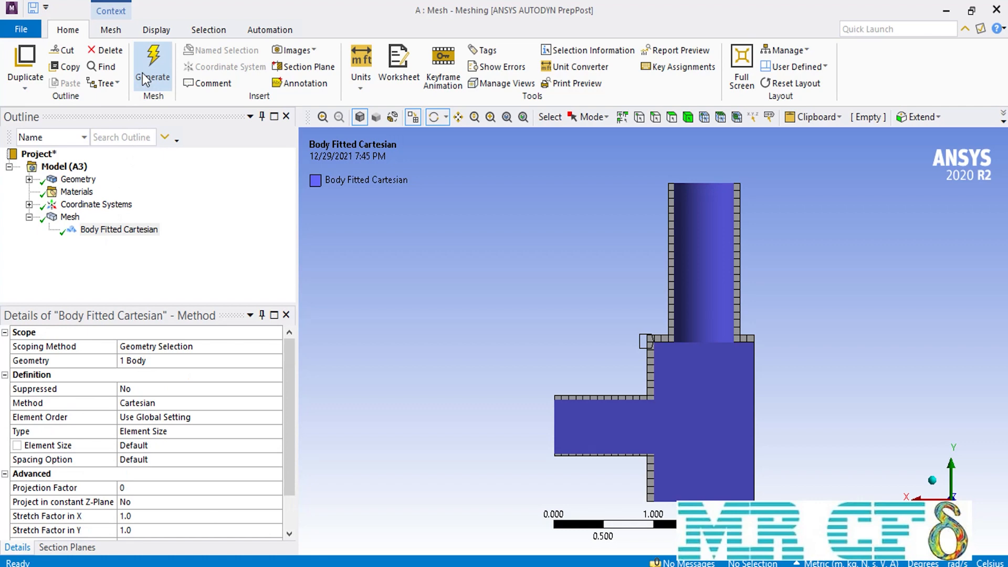
mouse_move(133, 98)
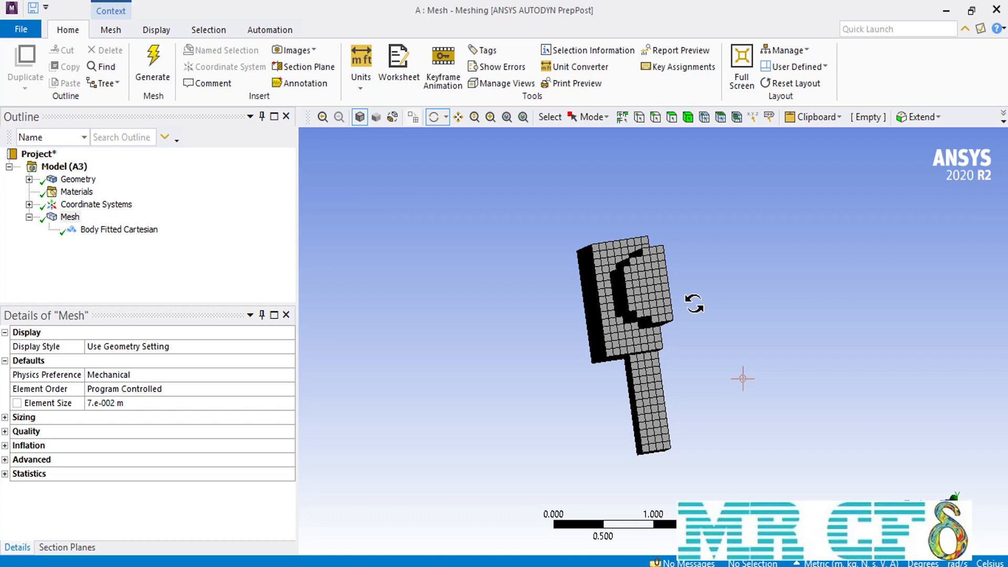
mouse_move(385, 290)
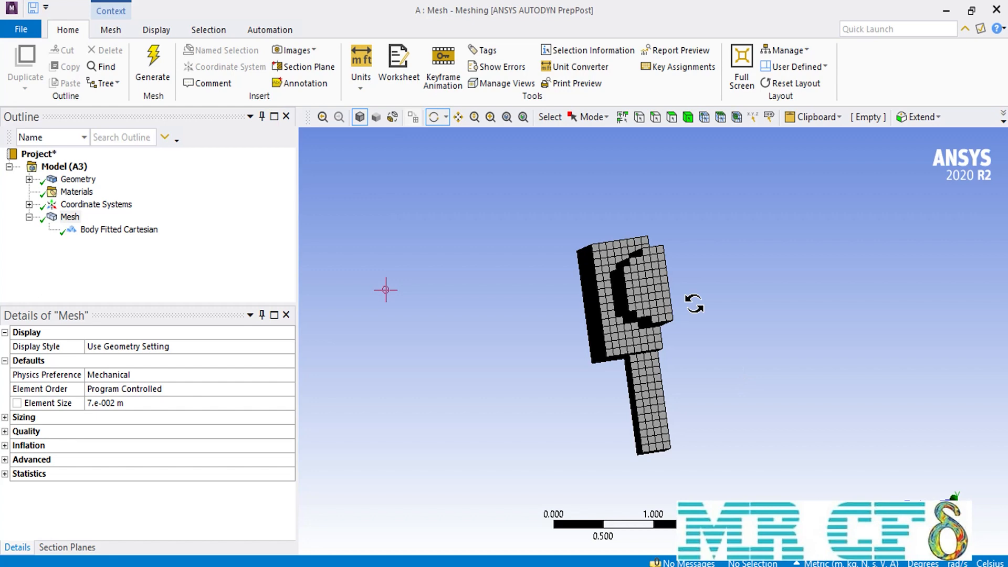
click(118, 229)
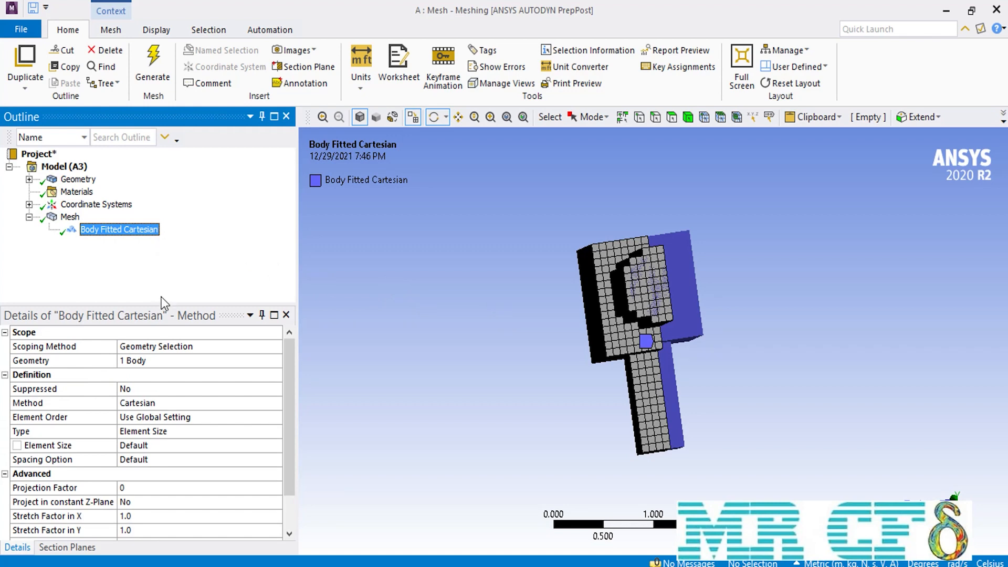
Change the projection factor from 0 to 1 and scroll down the Details panel
click(123, 487)
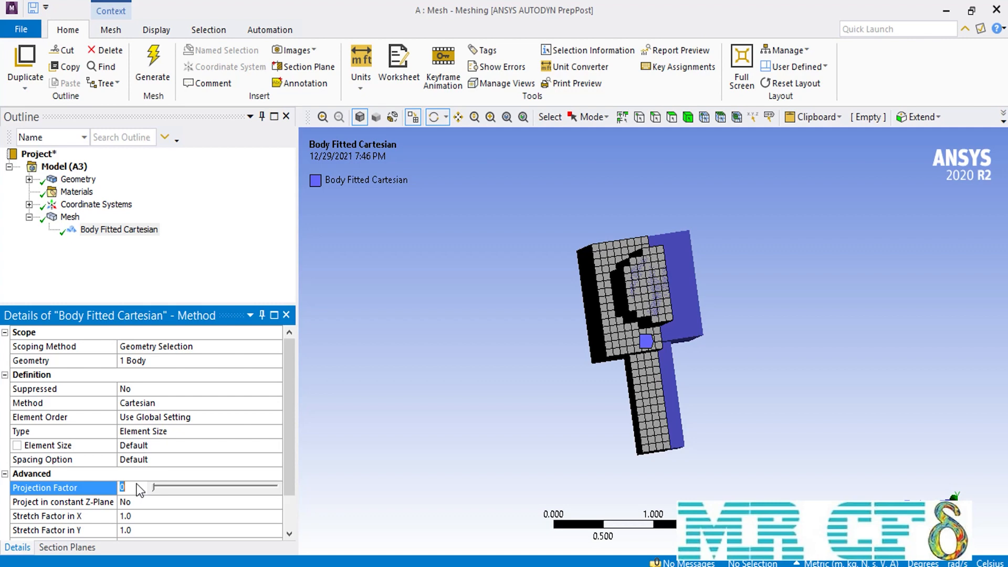
mouse_move(144, 496)
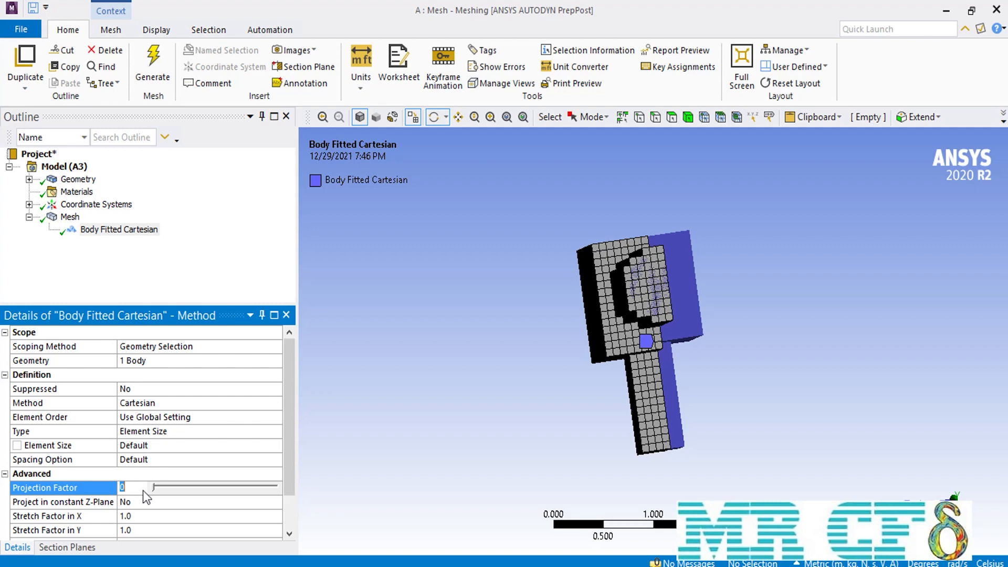
text(1)
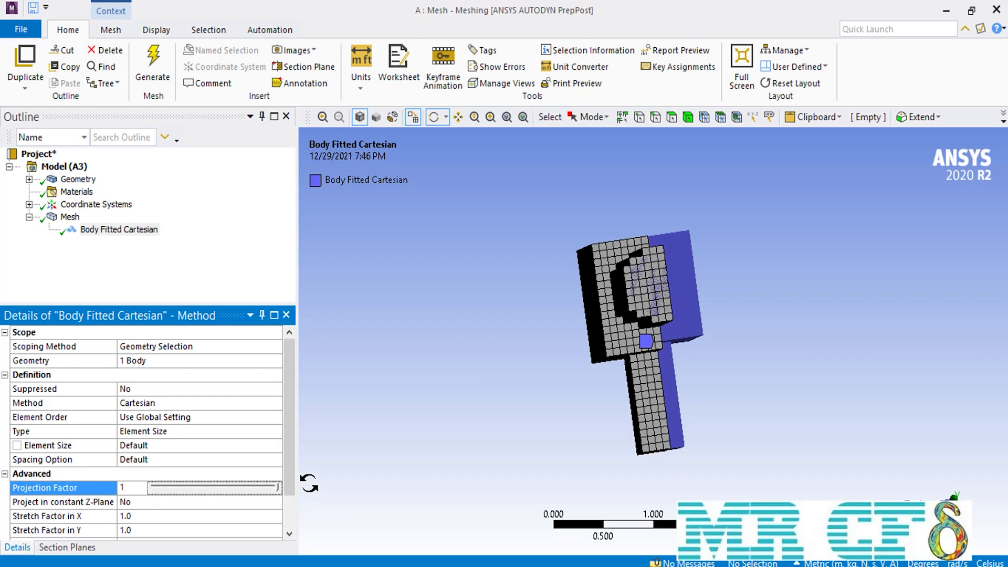
scroll(down, 3)
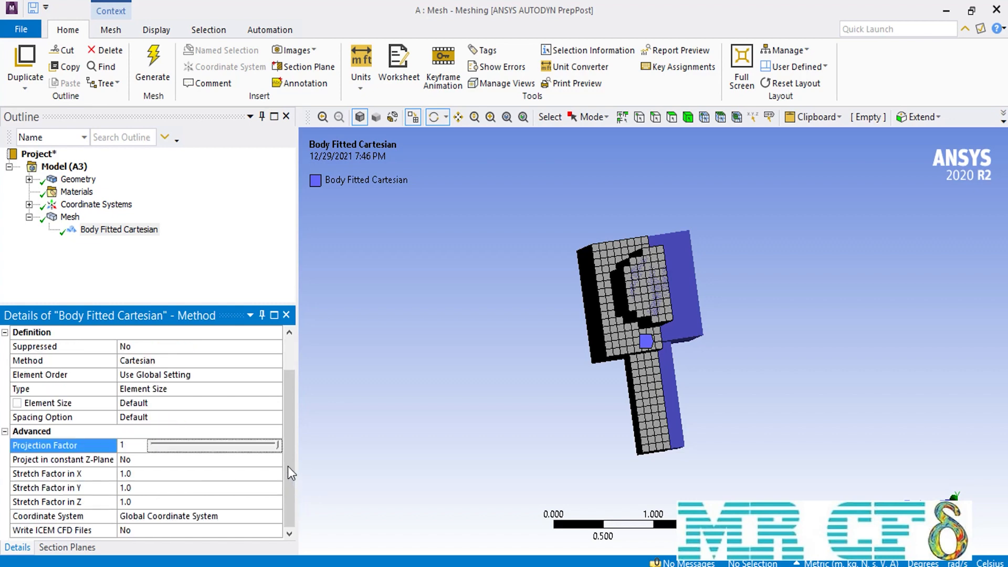
mouse_move(250, 479)
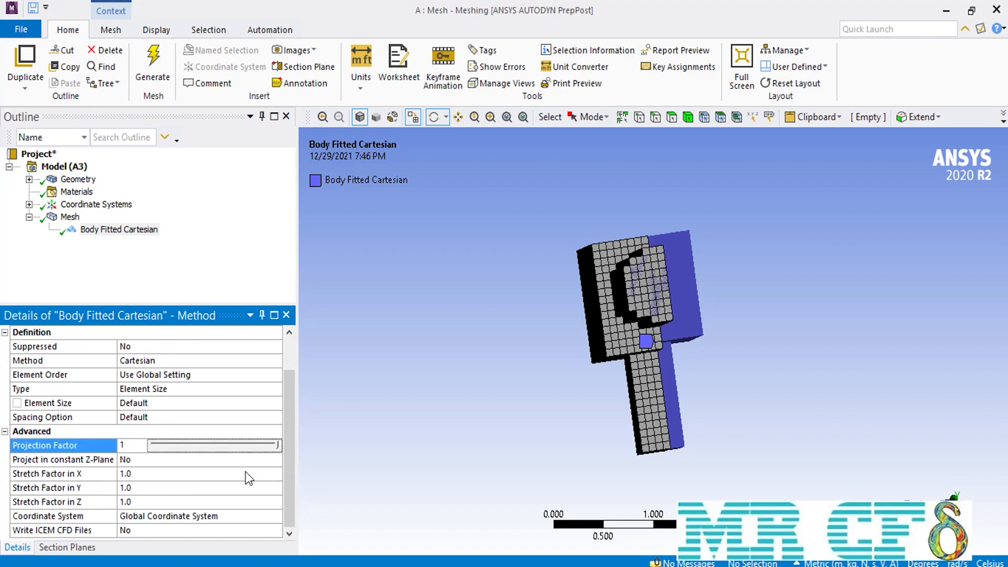
mouse_move(226, 484)
text(1.5)
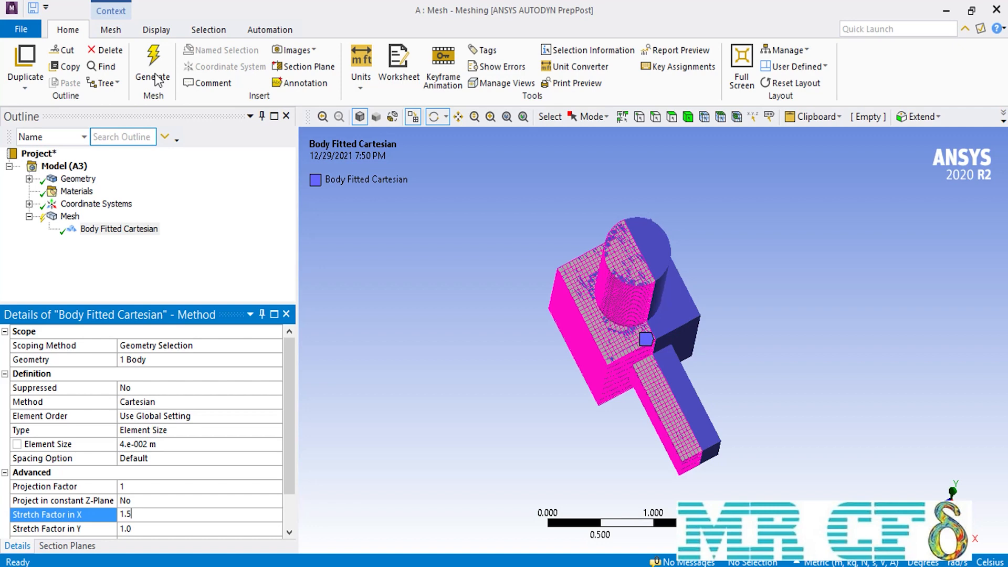
Regenerate with projection factor 1, inspect cells at the cylinder-box junction, then reselect the method
click(152, 60)
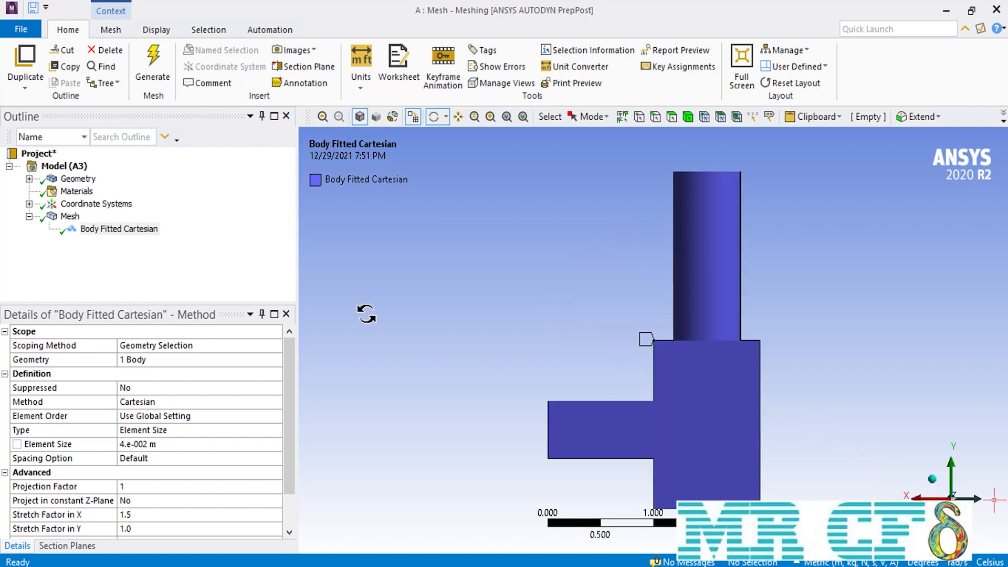
click(69, 215)
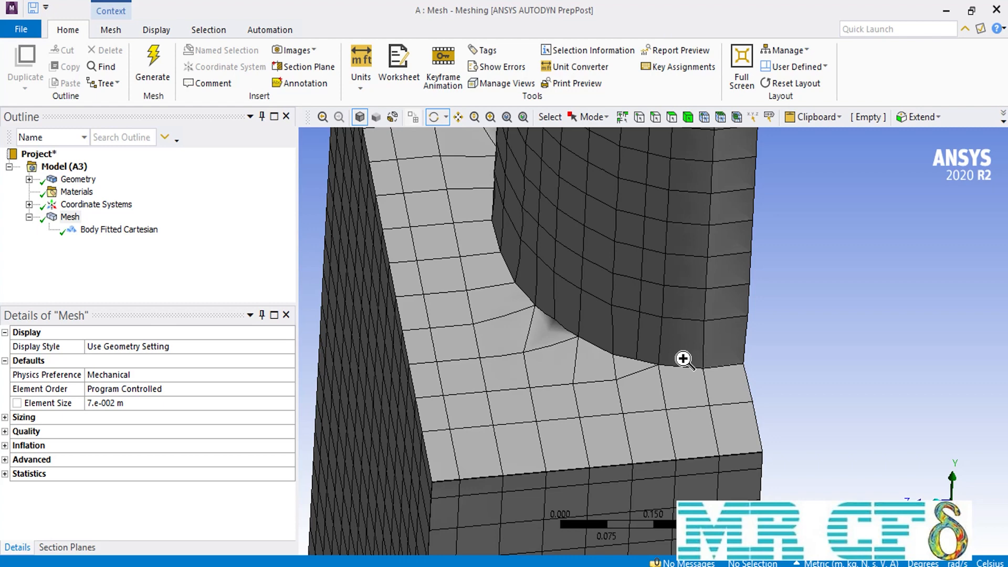
click(119, 229)
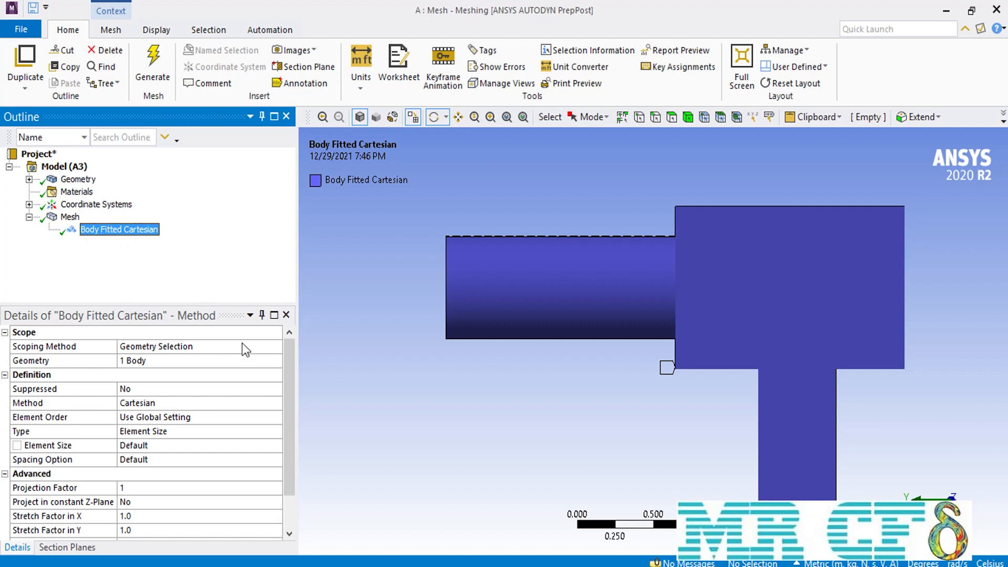
mouse_move(266, 409)
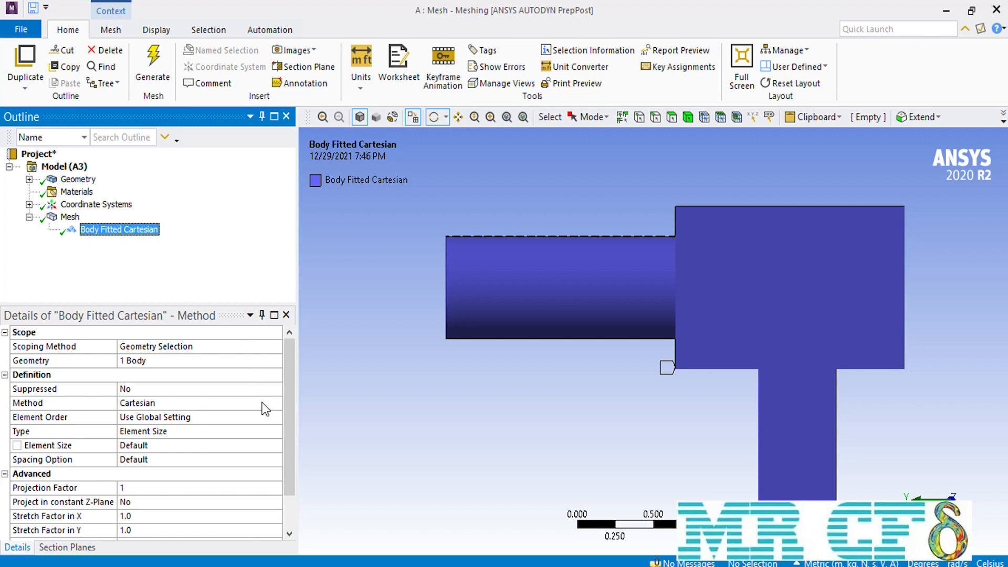